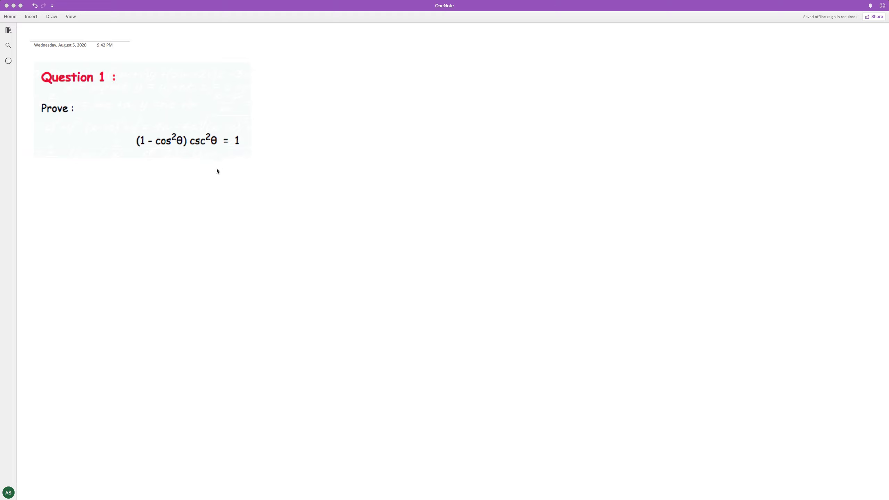
pyautogui.moveTo(216, 105)
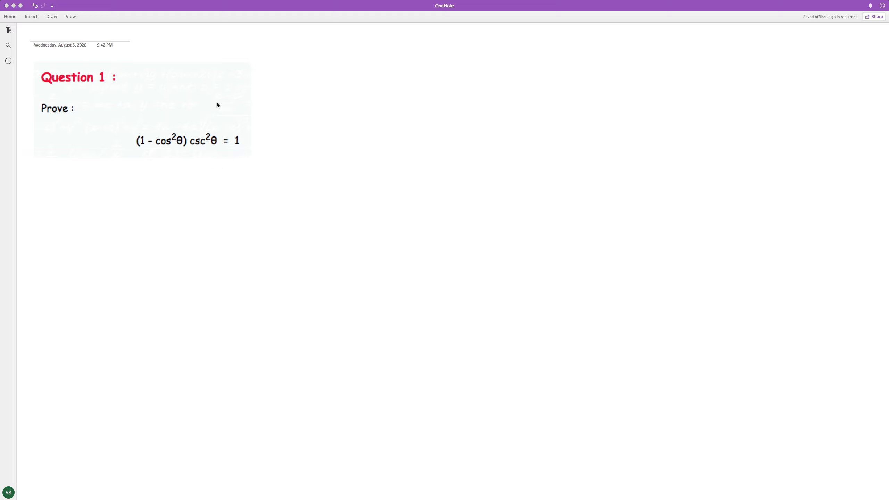
pyautogui.moveTo(182, 149)
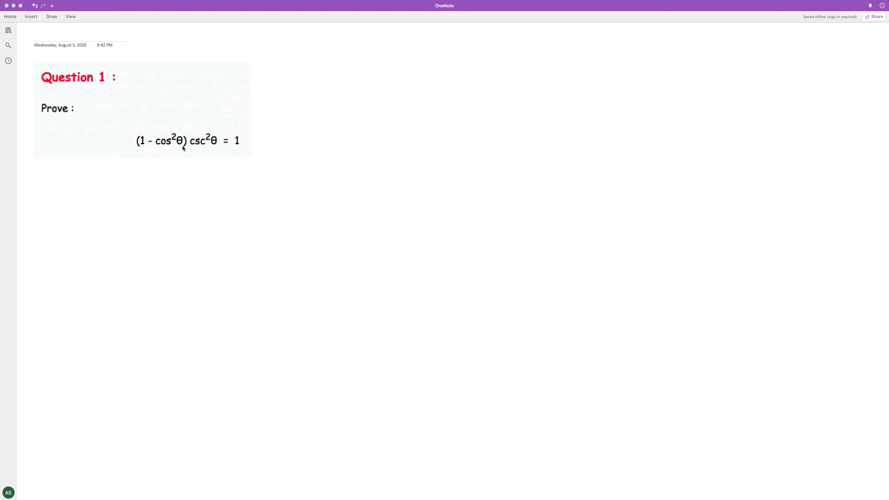
pyautogui.moveTo(169, 162)
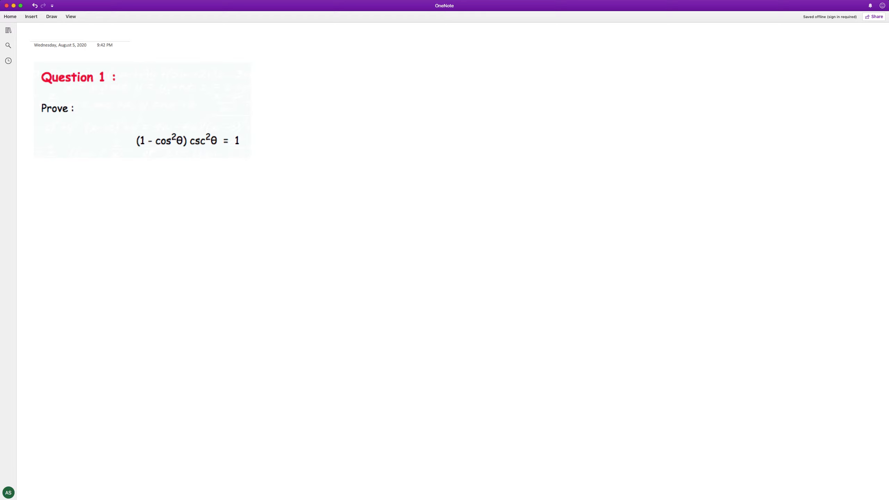
# Step: Handwrite the Pythagorean identity sin²θ + cos²θ = 1 beside the question
pyautogui.moveTo(343, 91); pyautogui.dragTo(356, 80)
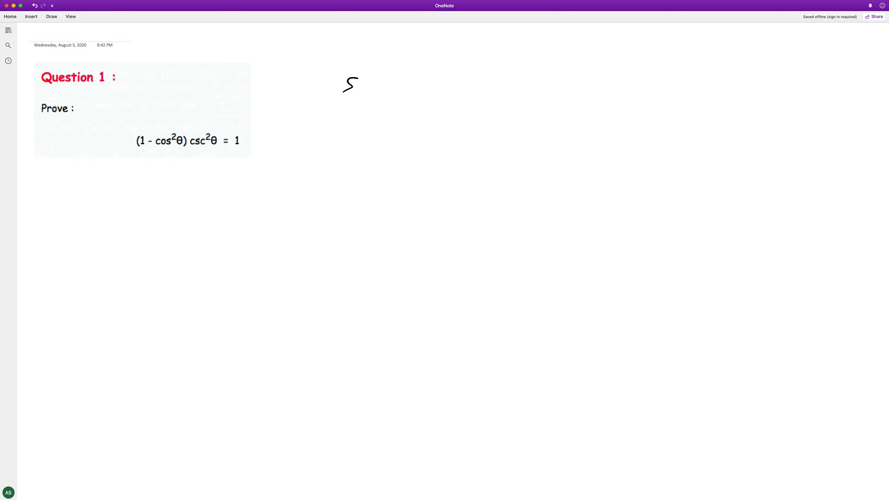
pyautogui.moveTo(357, 85); pyautogui.dragTo(430, 83)
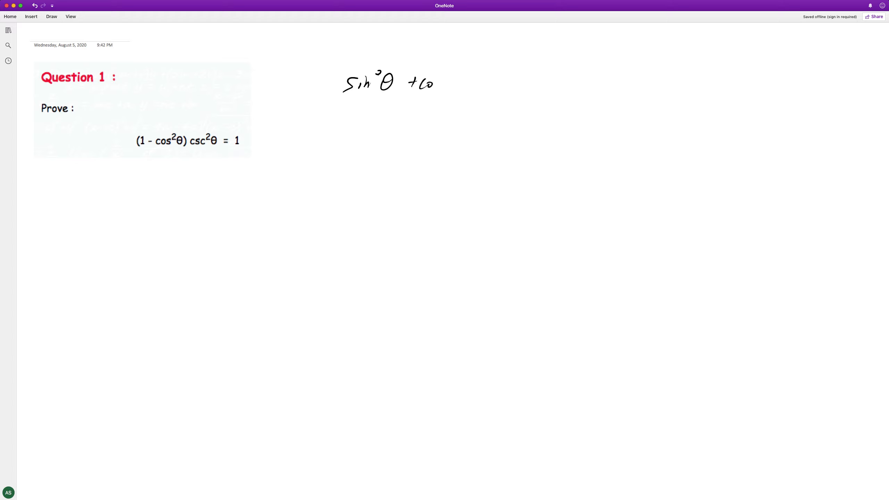
pyautogui.moveTo(431, 83); pyautogui.dragTo(516, 76)
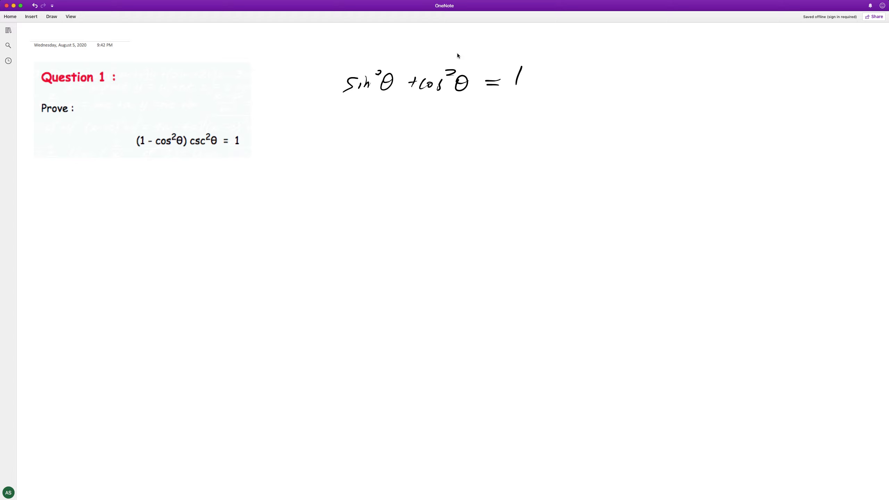
# Step: Write the rearrangement sin²θ = 1 − cos²θ below it and circle (1 − cos²θ) in the identity
pyautogui.moveTo(389, 126); pyautogui.dragTo(403, 131)
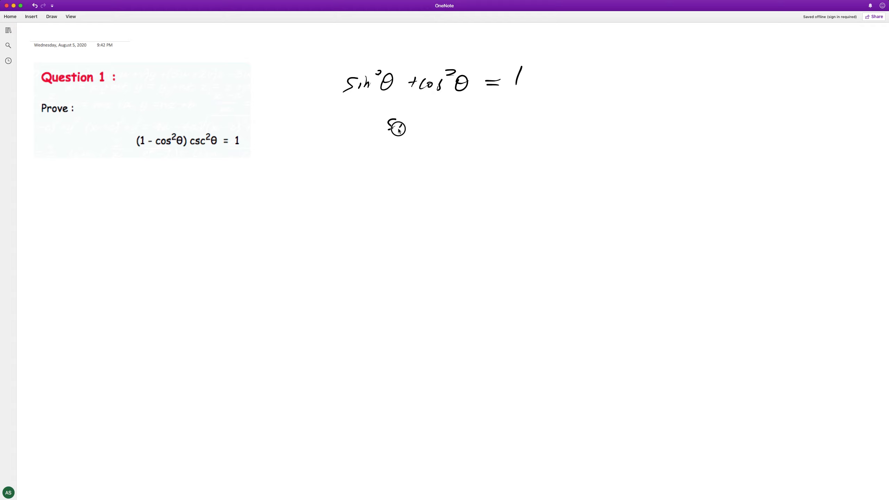
pyautogui.moveTo(389, 125); pyautogui.dragTo(487, 122)
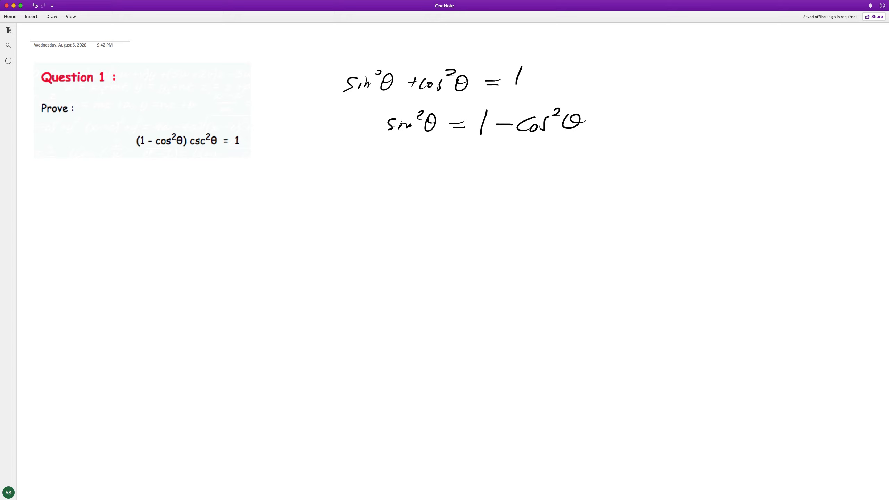
pyautogui.moveTo(137, 145); pyautogui.dragTo(181, 139)
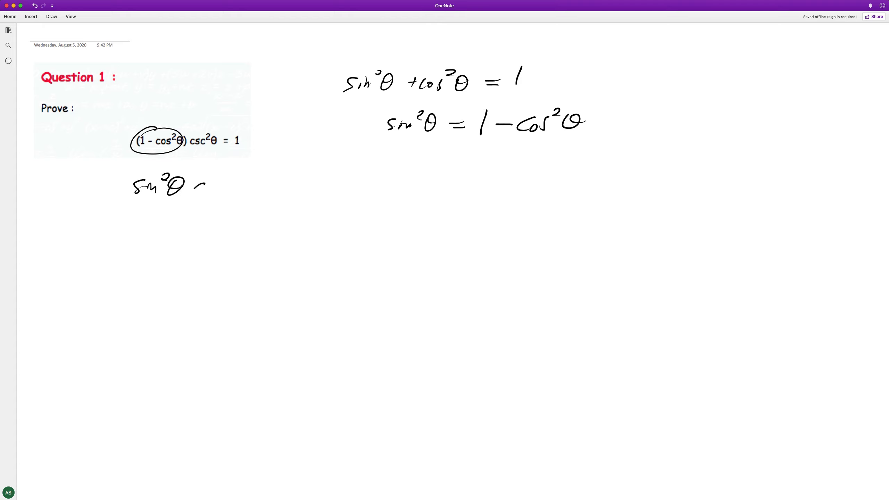
# Step: Handwrite sin²θ csc²θ, rewrite as sin²θ · 1/sin²θ, cancel the sin²θ terms, and conclude = 1
pyautogui.moveTo(193, 188); pyautogui.dragTo(252, 187)
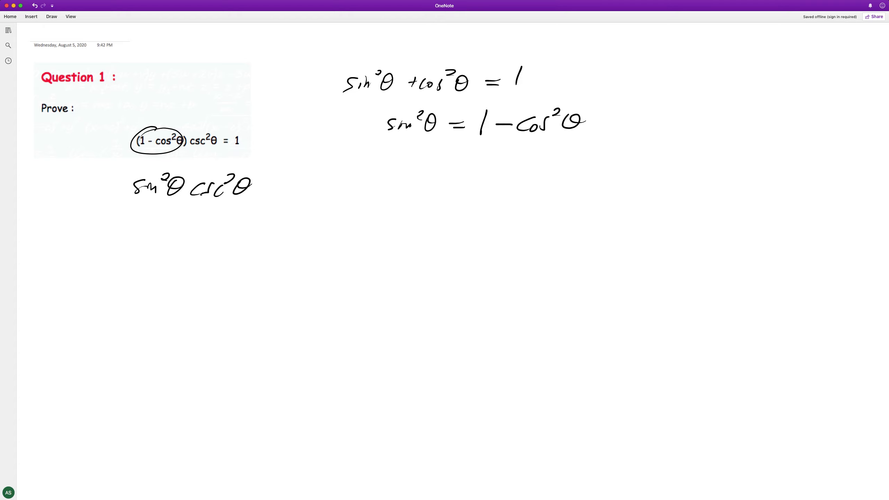
pyautogui.moveTo(128, 238); pyautogui.dragTo(170, 232)
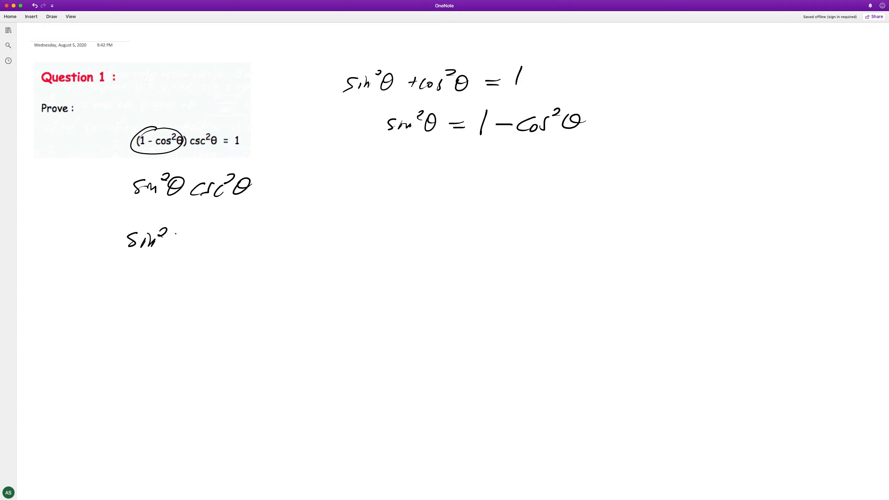
pyautogui.moveTo(181, 239); pyautogui.dragTo(249, 261)
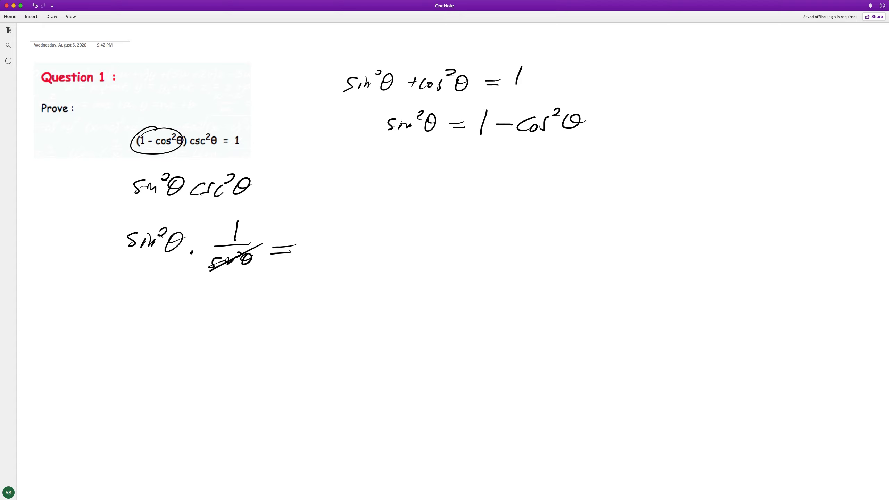
pyautogui.moveTo(323, 236); pyautogui.dragTo(323, 261)
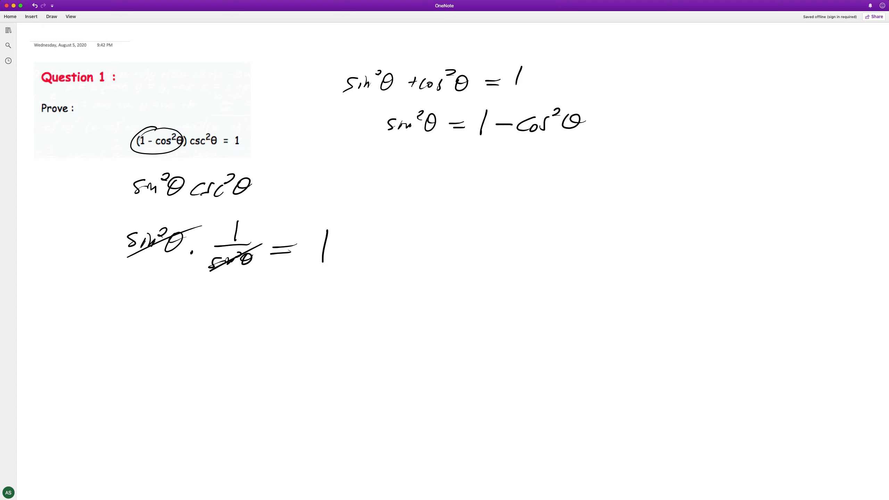